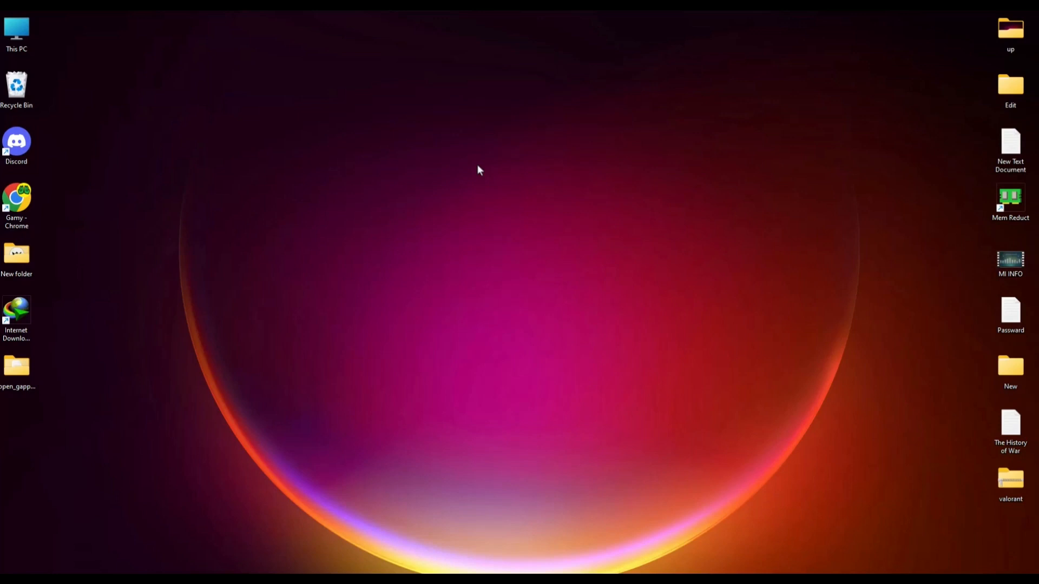
mouse_move(616, 555)
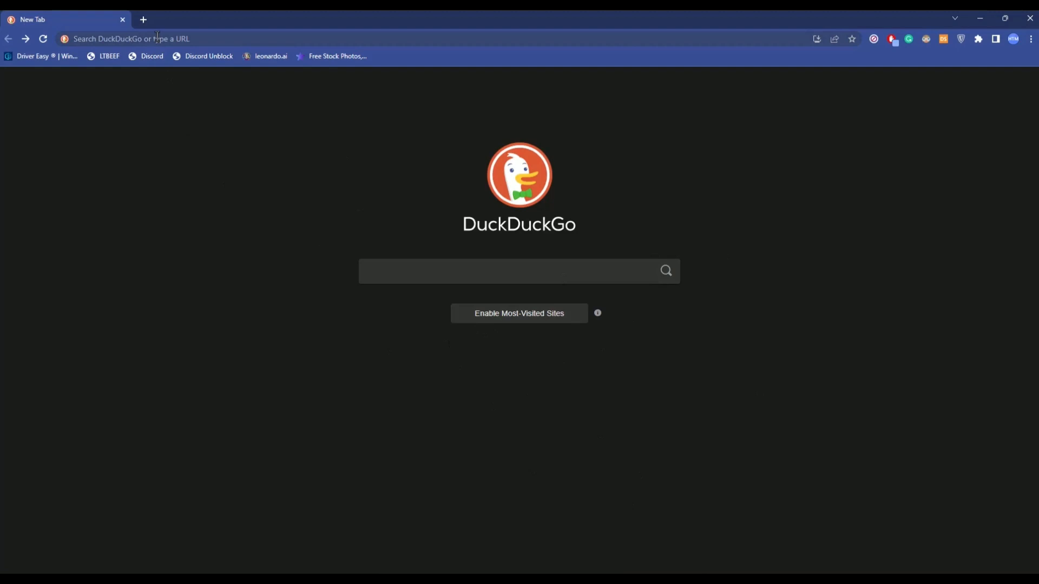
- Search for 'mma' from the address bar with the current DuckDuckGo engine
text(mma)
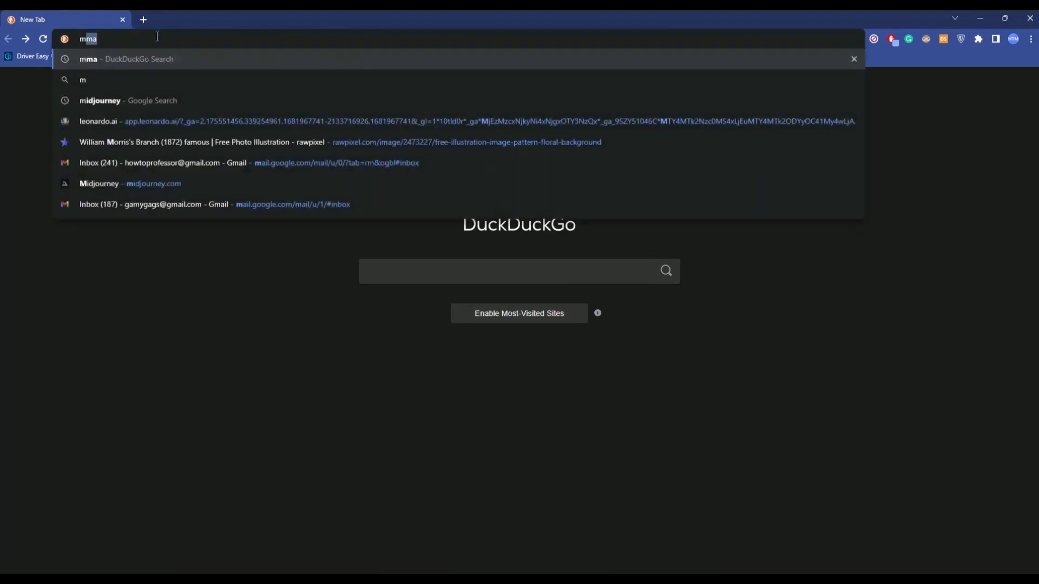
key(Return)
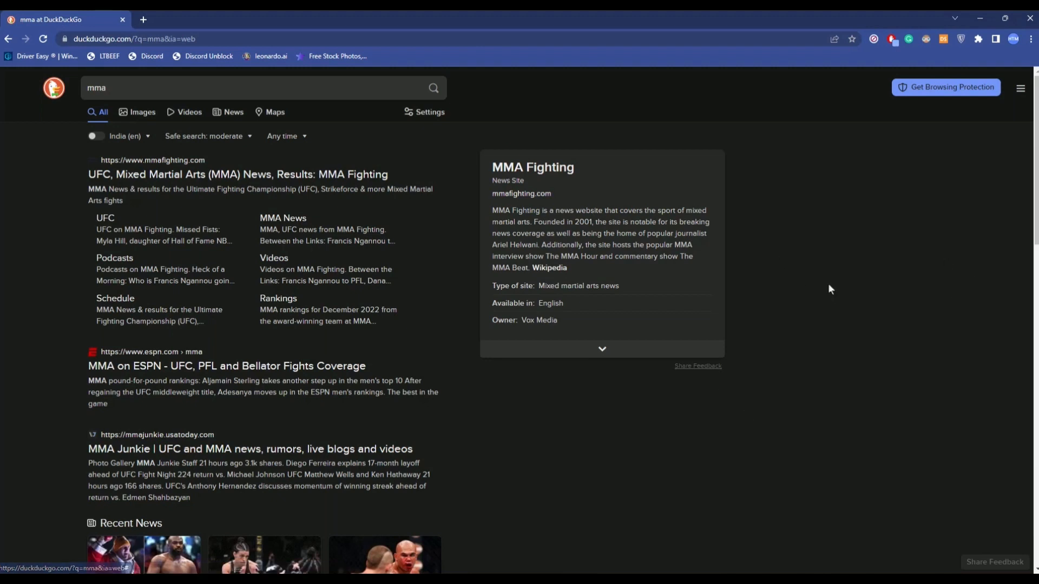
mouse_move(865, 245)
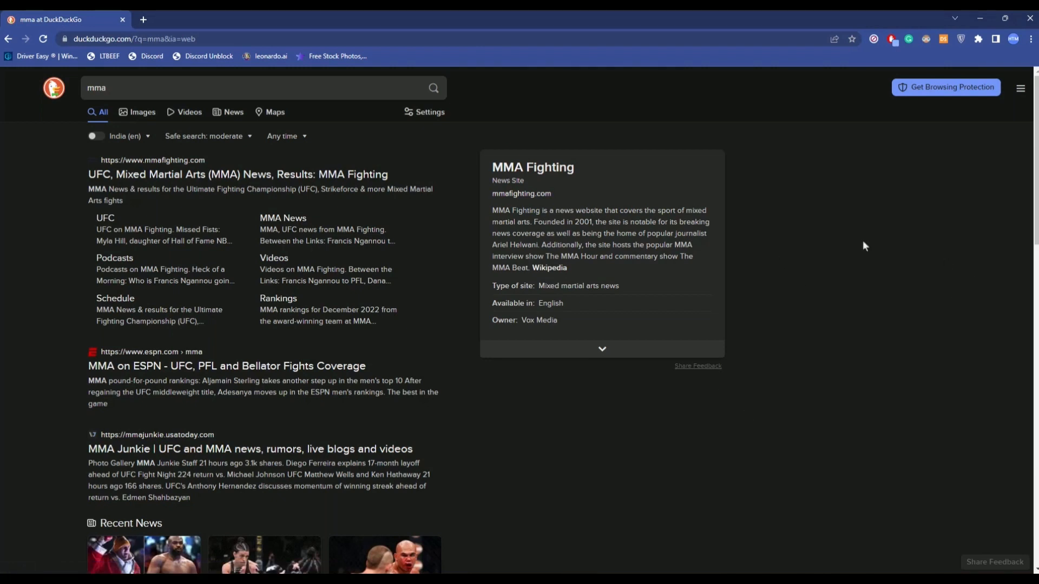
mouse_move(1031, 40)
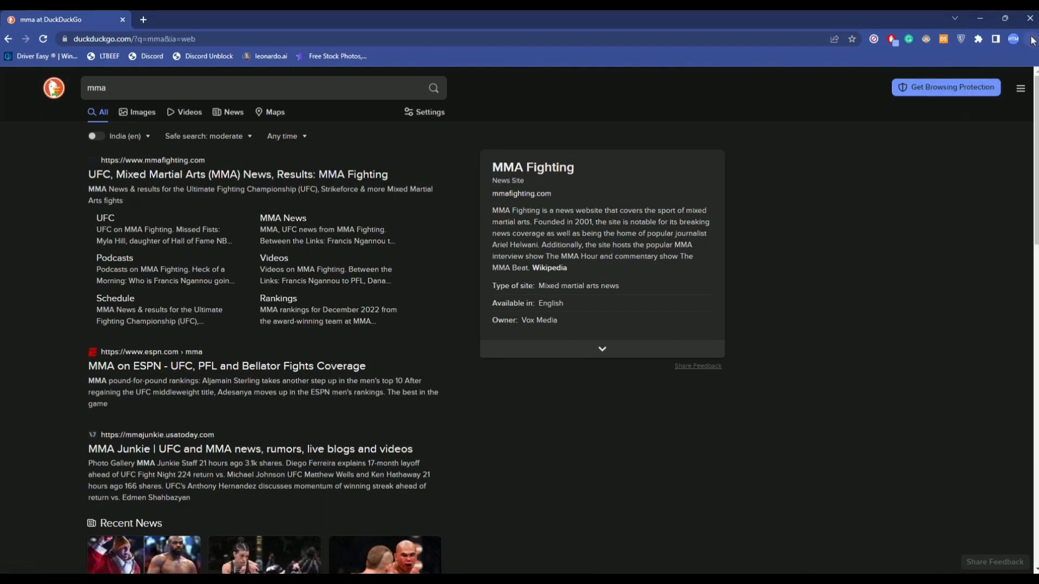
mouse_move(930, 232)
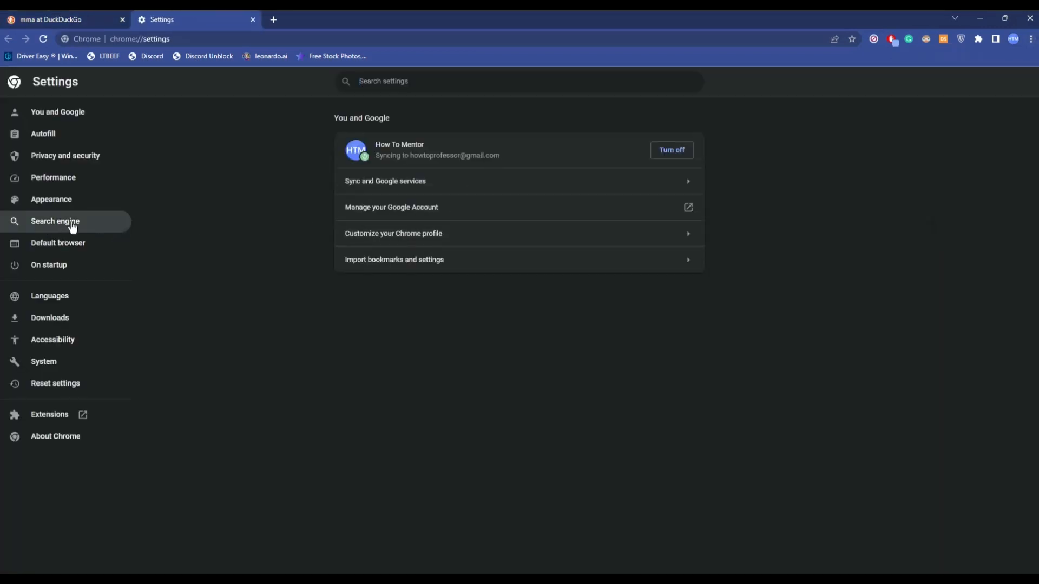
- Switch the address-bar search engine from DuckDuckGo to Google and close Settings
click(55, 220)
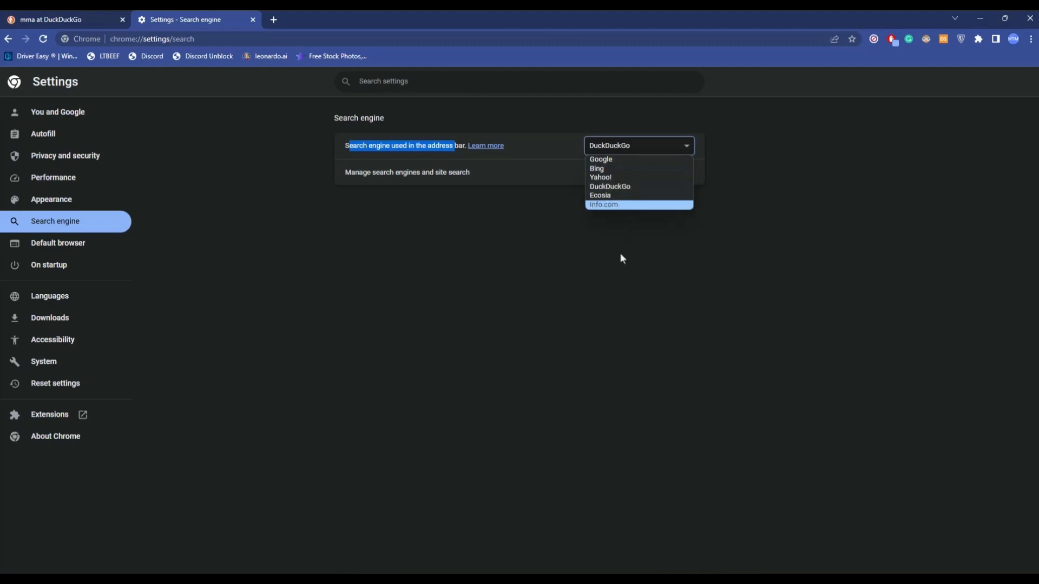
mouse_move(626, 159)
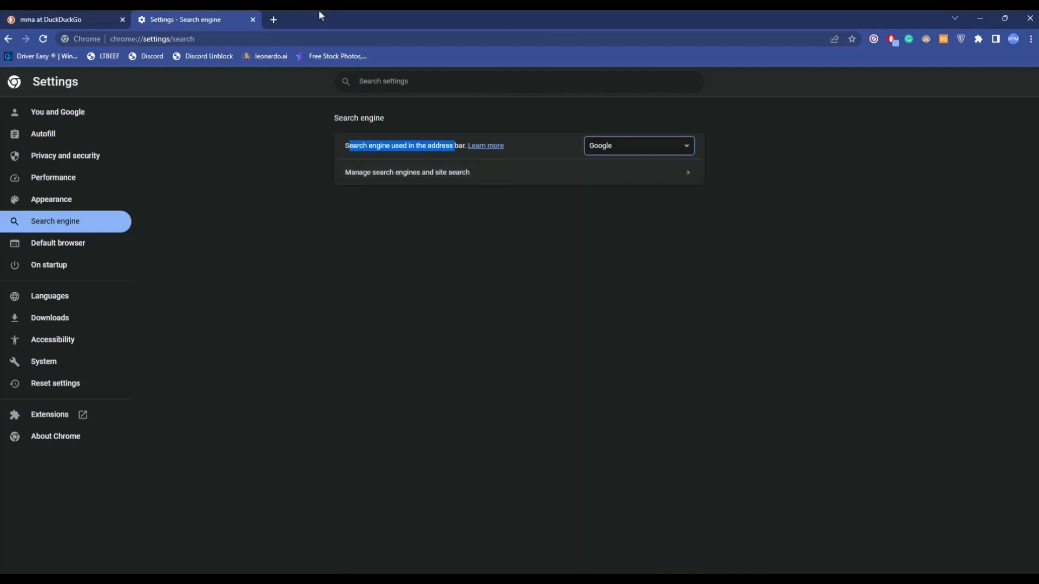
click(50, 19)
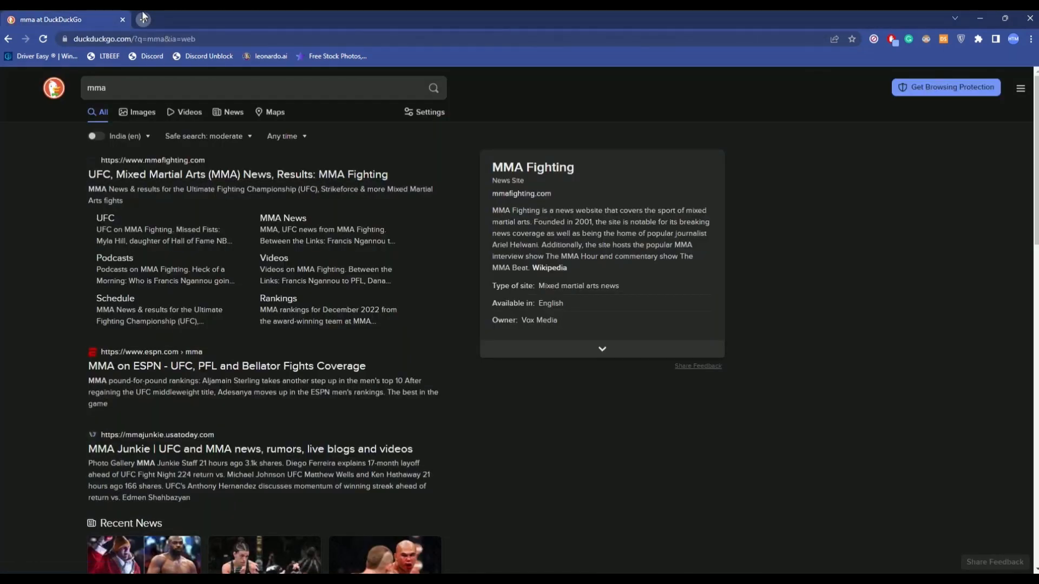
- In a new tab, type 'foo' to see Google Search suggestions
click(142, 19)
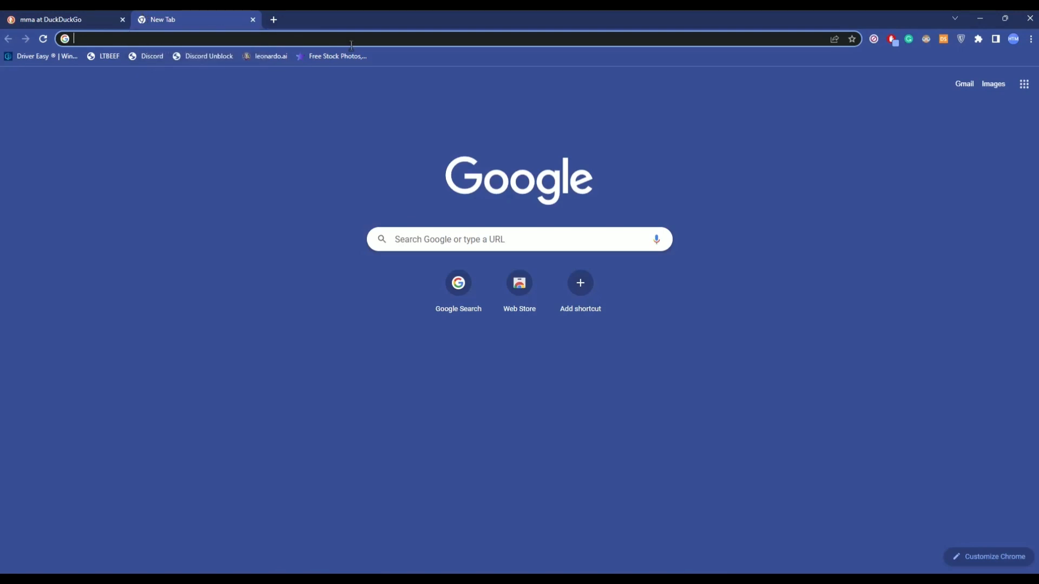
text(foo)
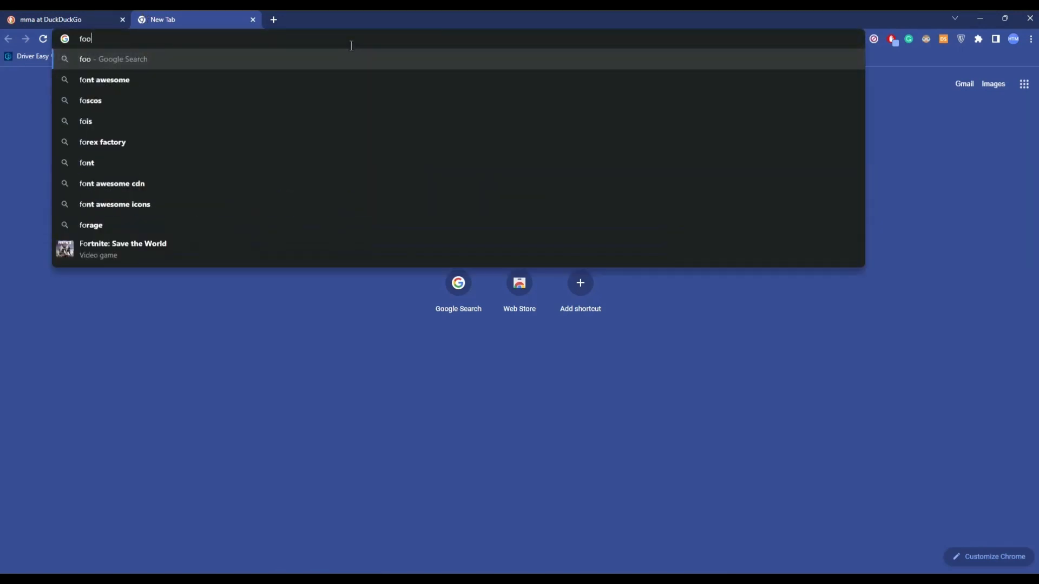